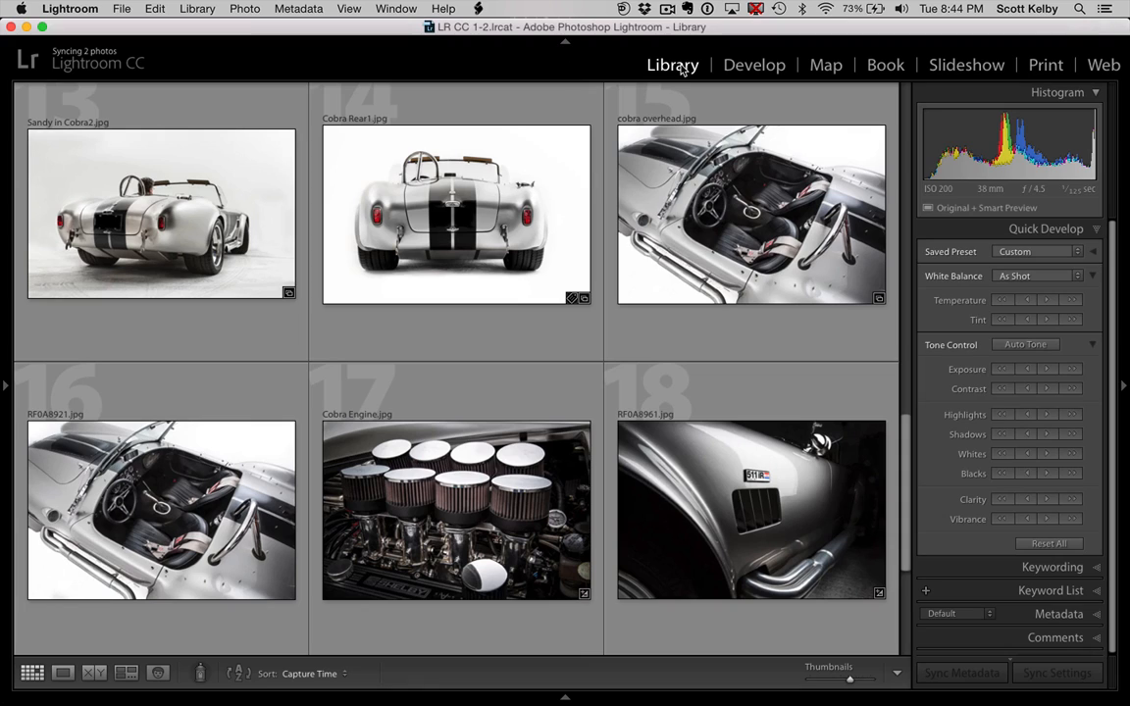
mouse_move(310, 55)
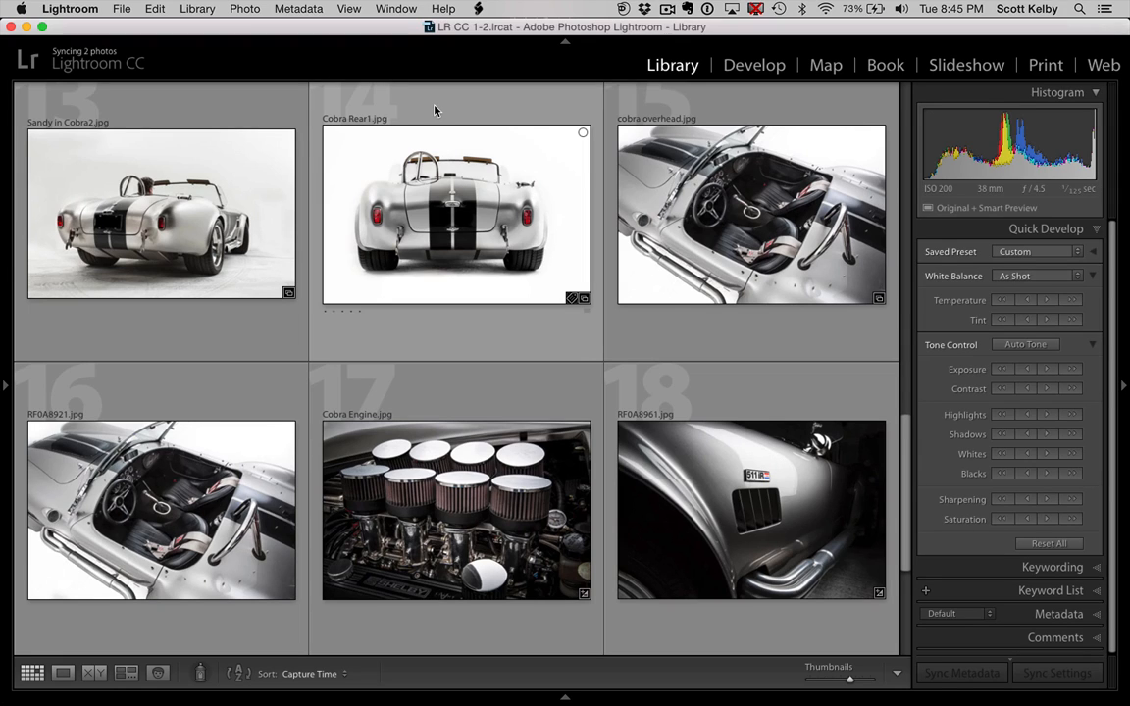
Step: Tour the Develop, Map and Book modules, then return to the Library grid of Corvette photos
click(753, 65)
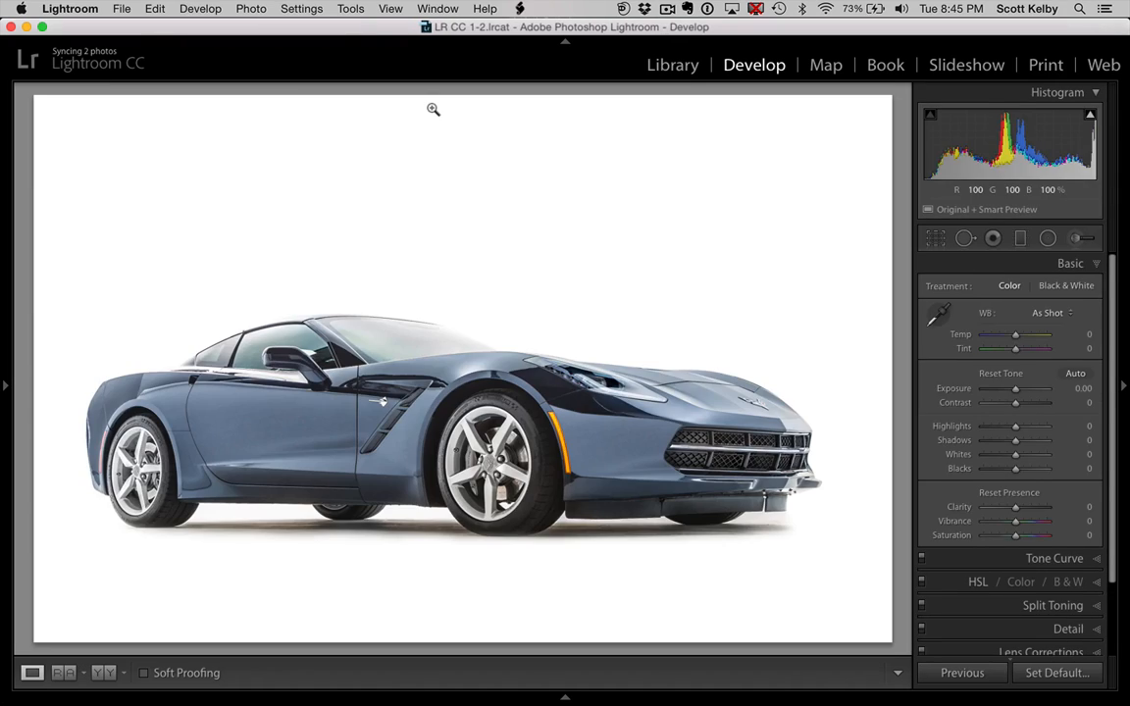
click(824, 65)
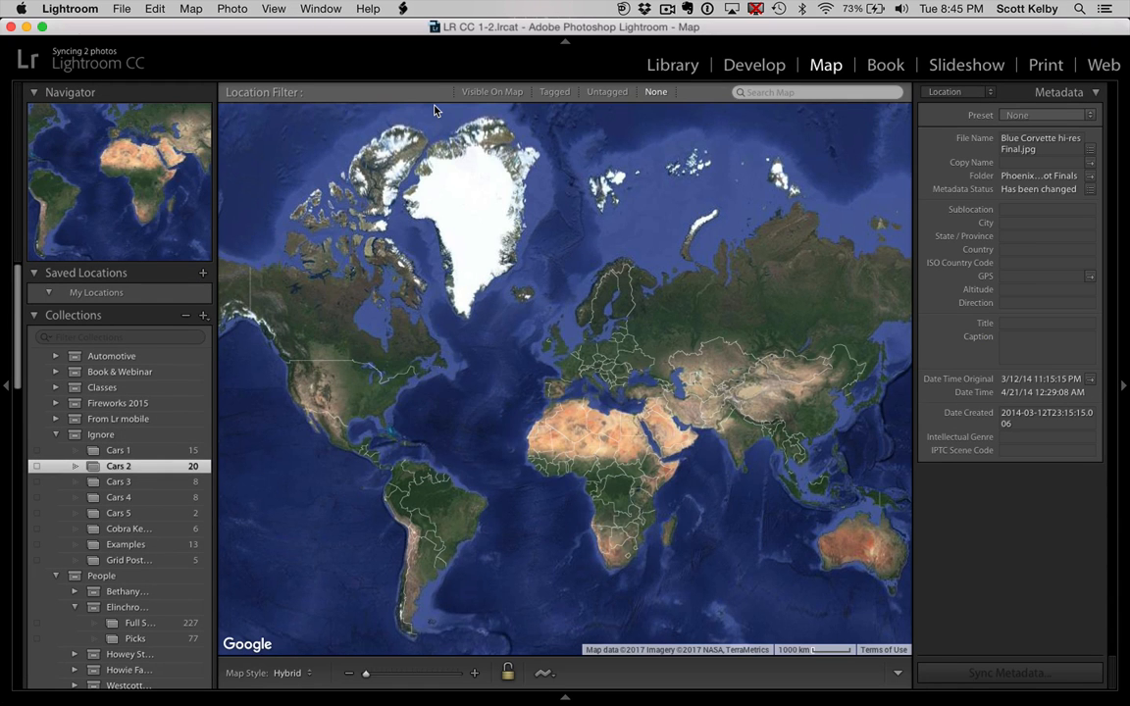
click(884, 64)
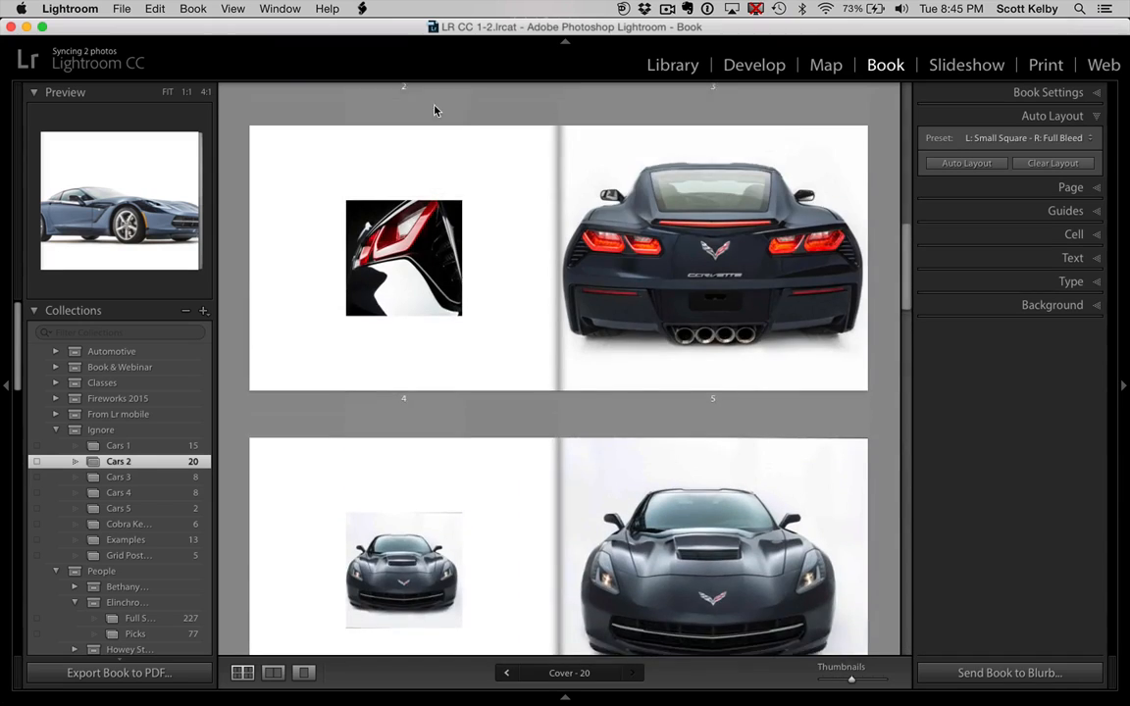
scroll(down, 3)
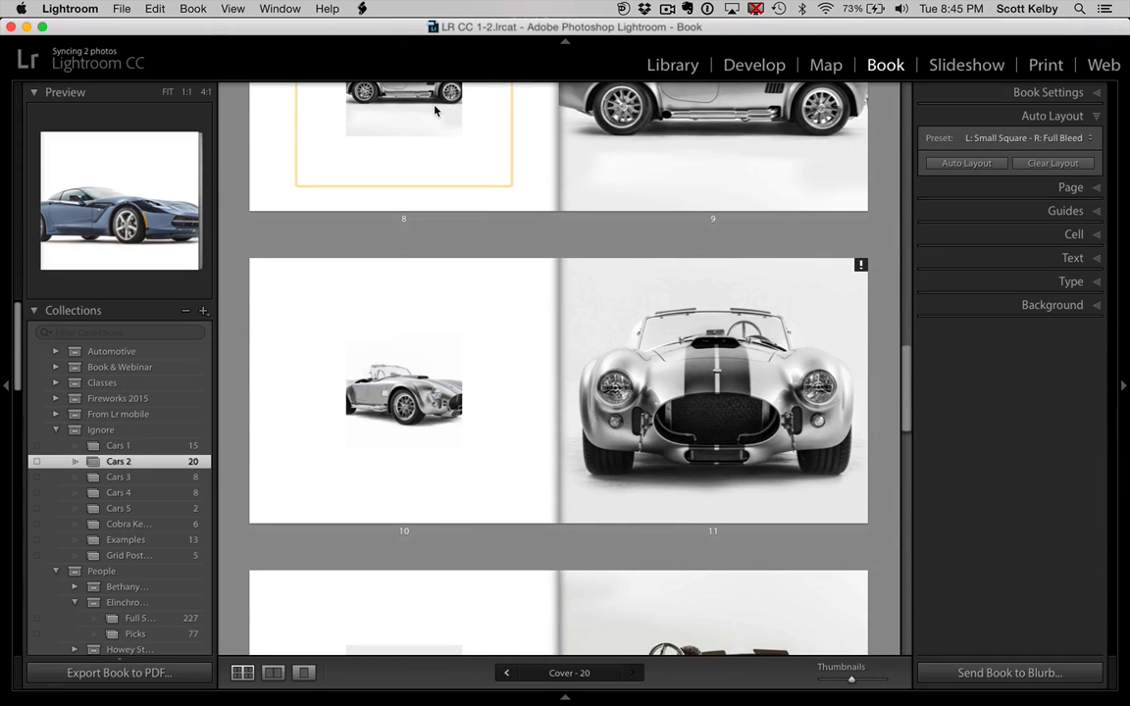
click(671, 64)
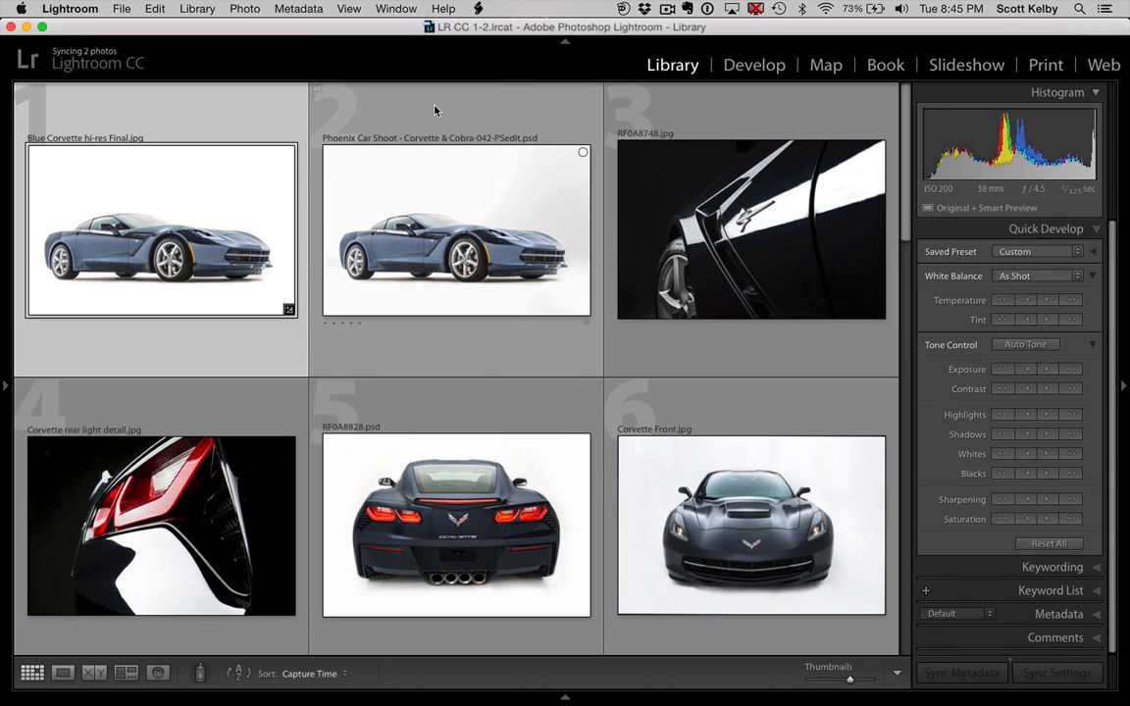
Step: View the first Corvette photo in Develop, return to the Library grid and scroll toward the Cobra shots
click(824, 64)
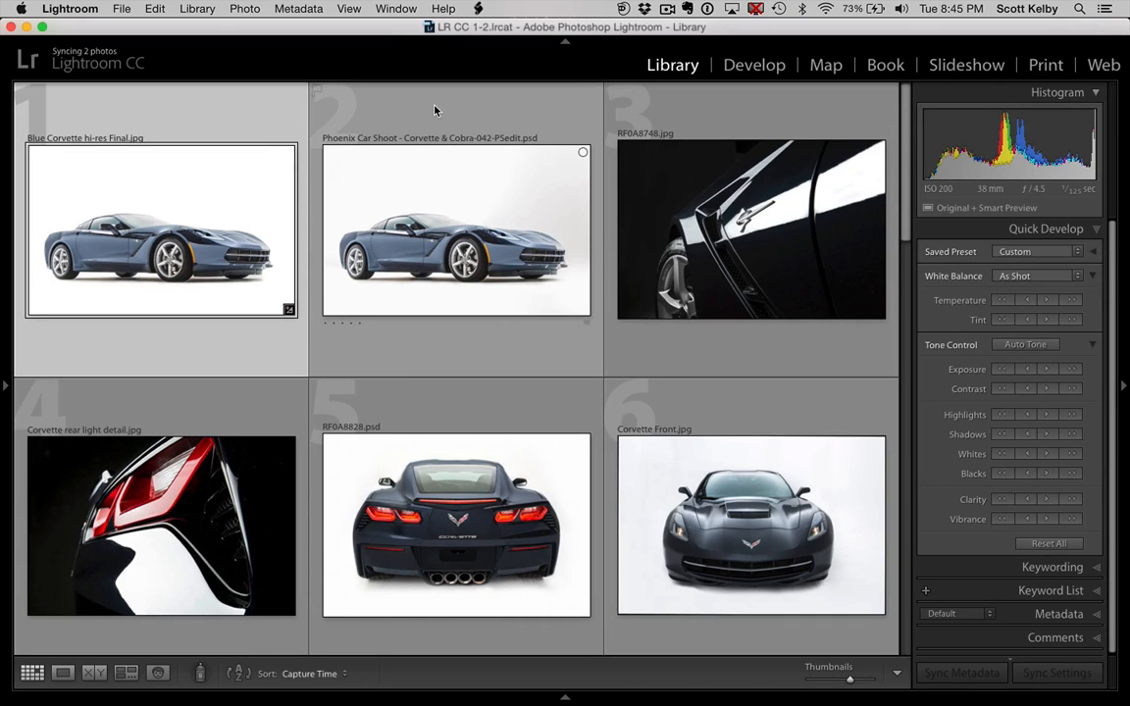
click(754, 65)
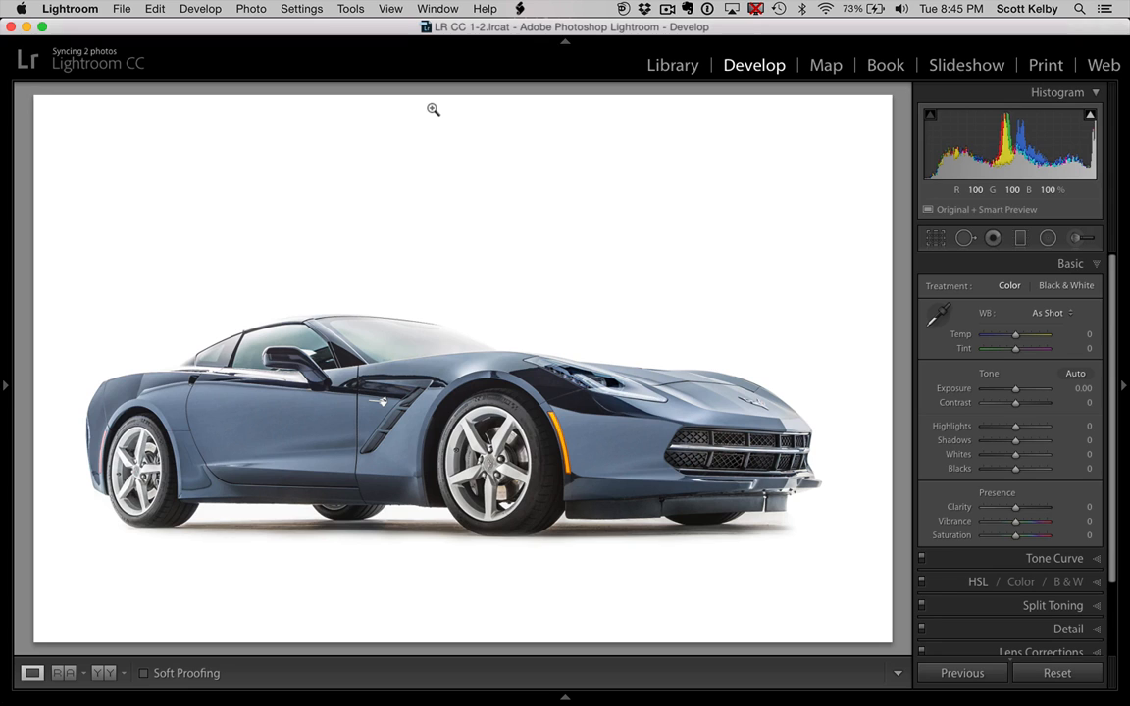
click(671, 65)
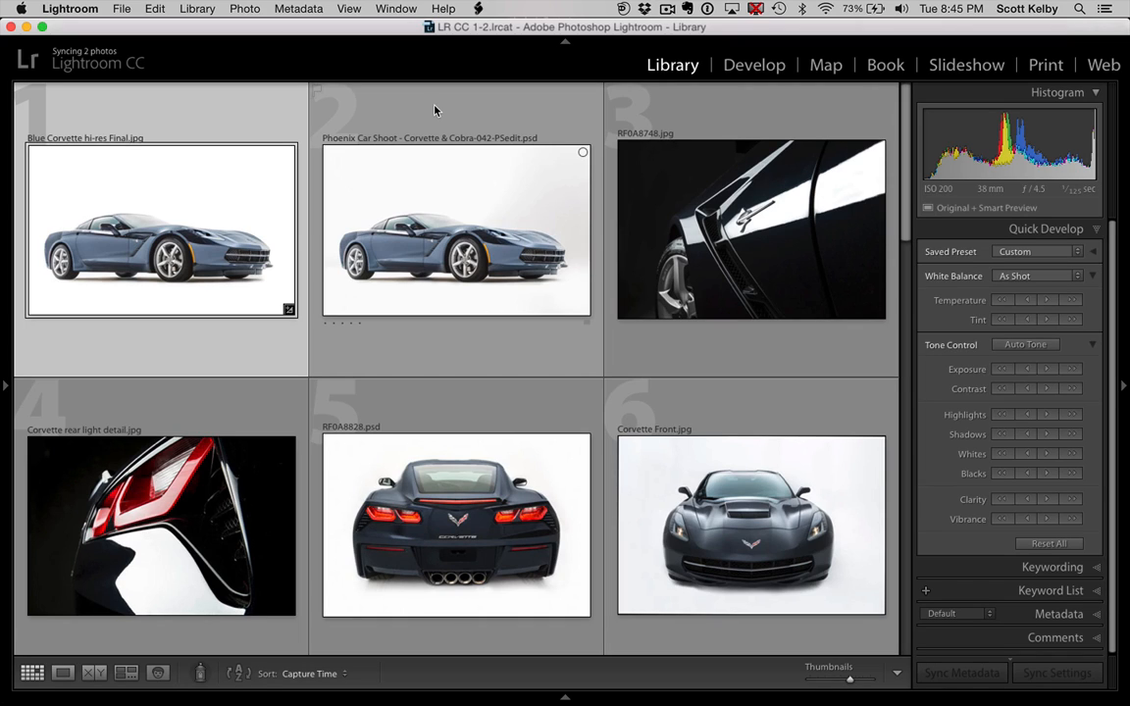
scroll(down, 3)
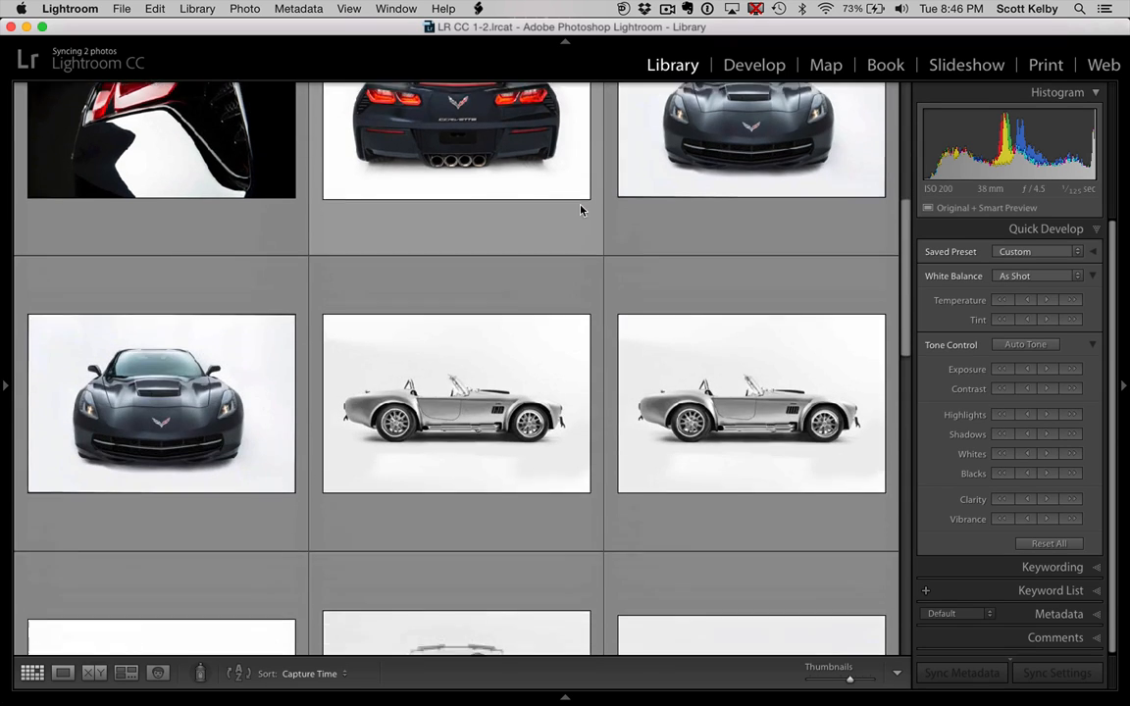
Step: Select the Cobra1.jpg thumbnail and bring up the Rename 1 Photo dialog for it
scroll(down, 3)
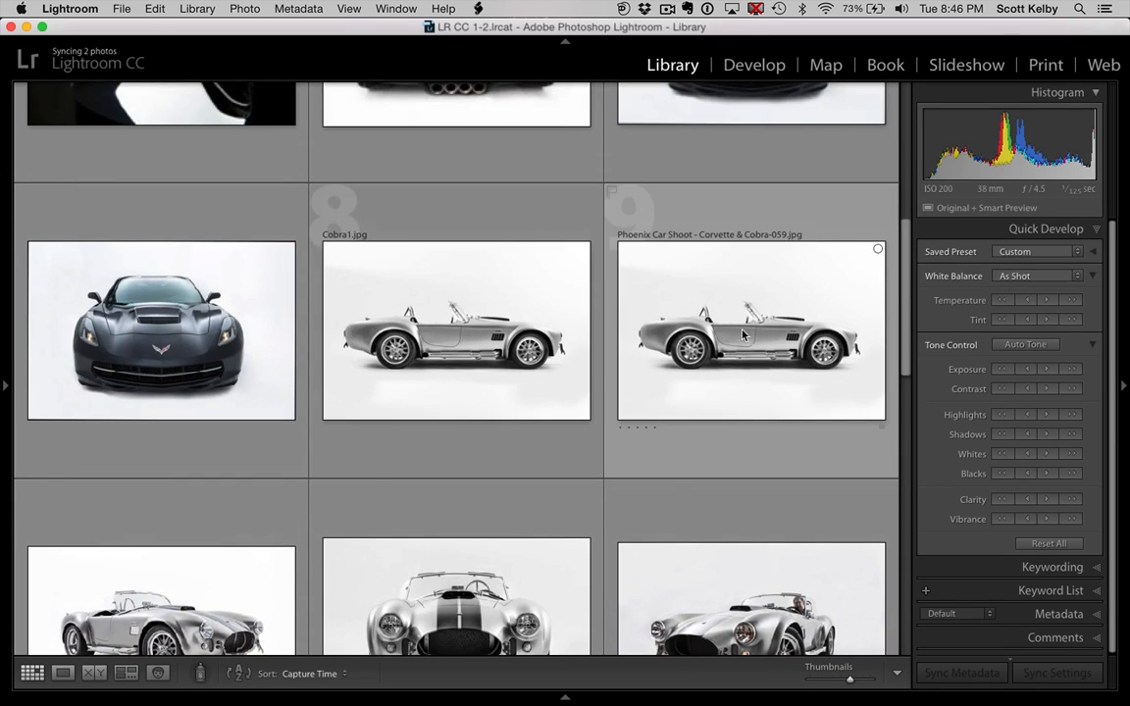
click(455, 330)
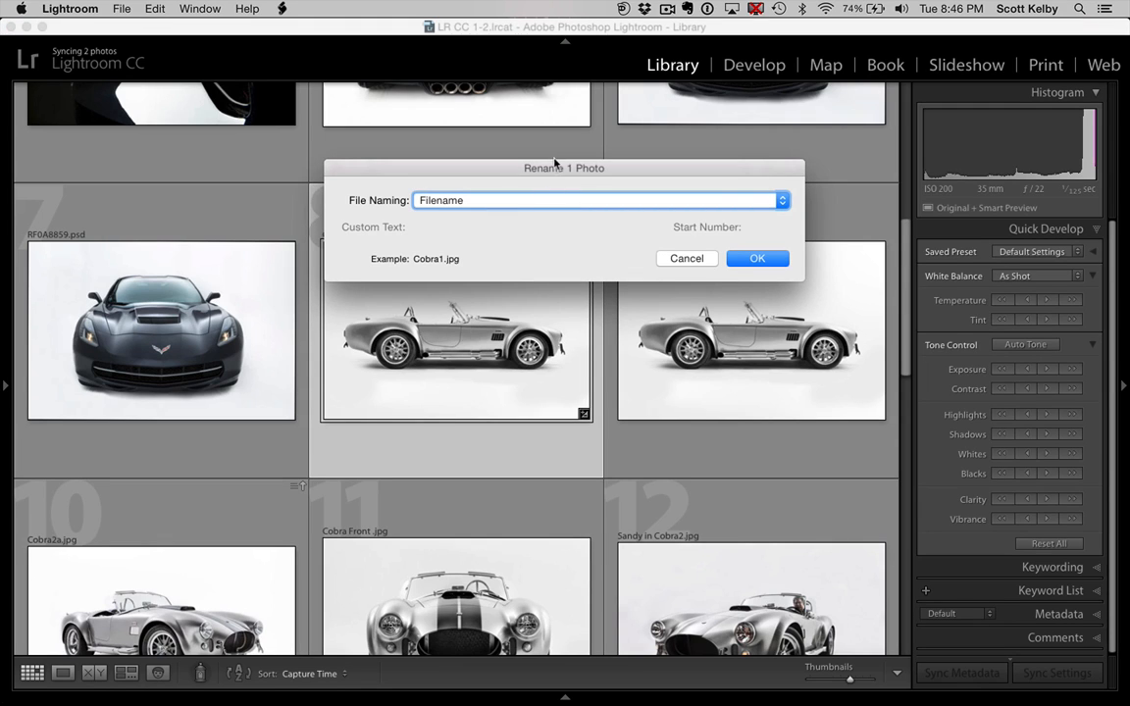
Step: Set File Naming to Custom Name, then cancel so Cobra1.jpg keeps its original filename
click(598, 200)
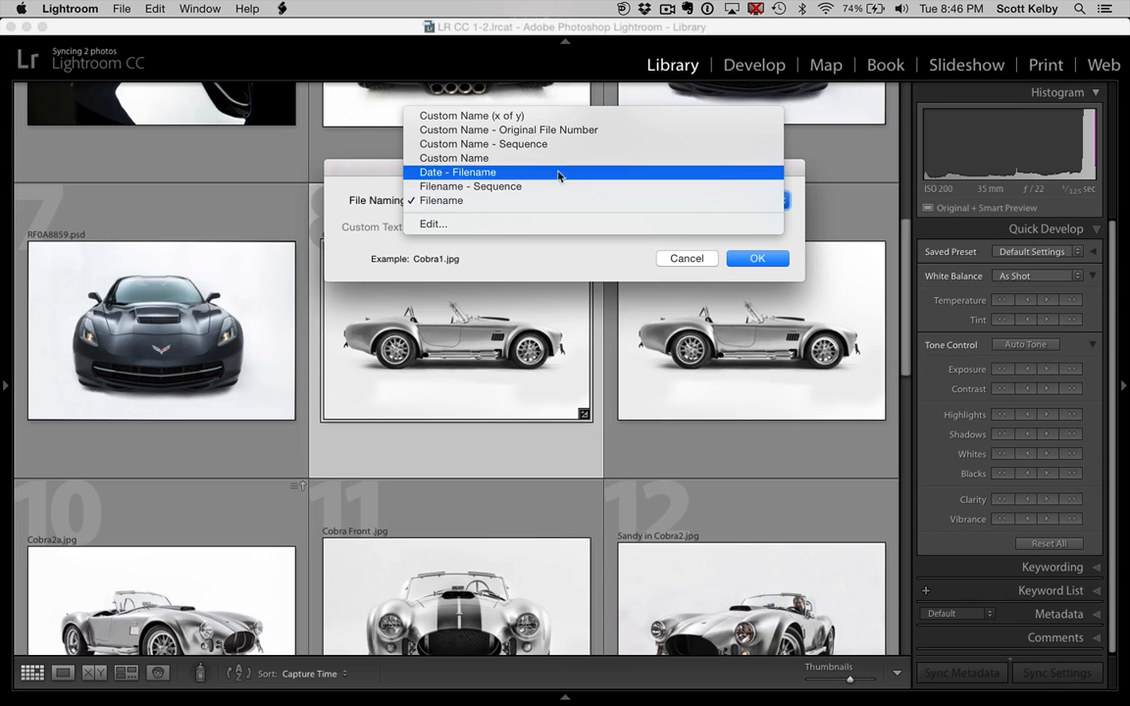
click(453, 157)
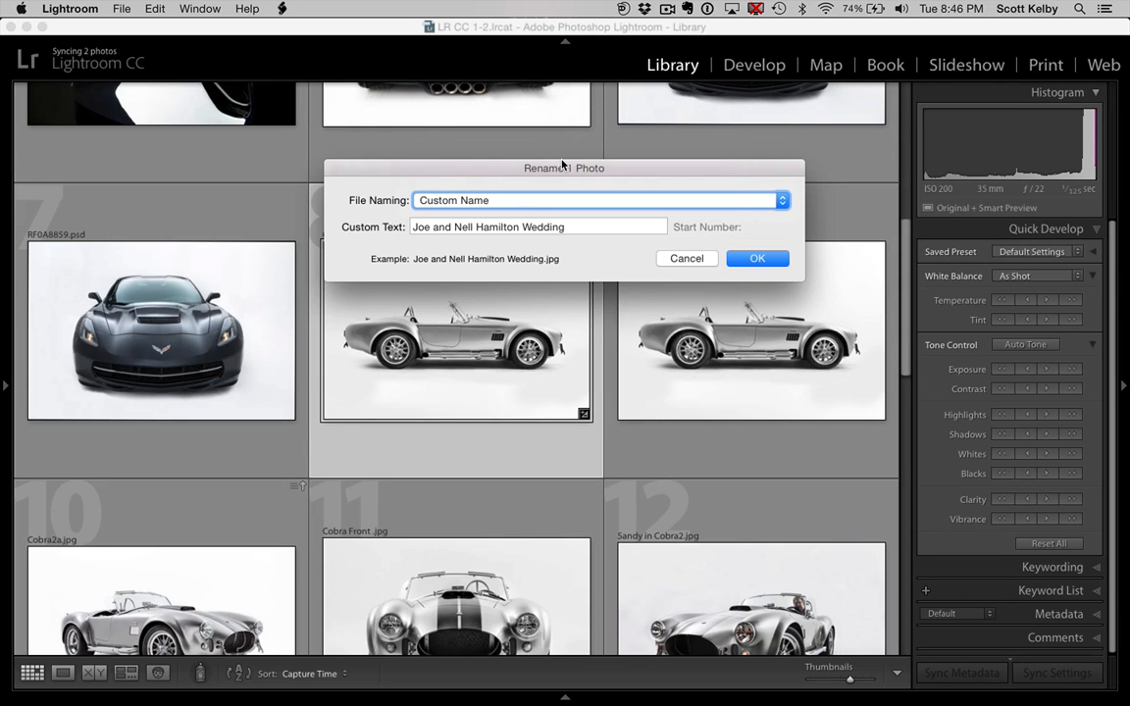
click(538, 228)
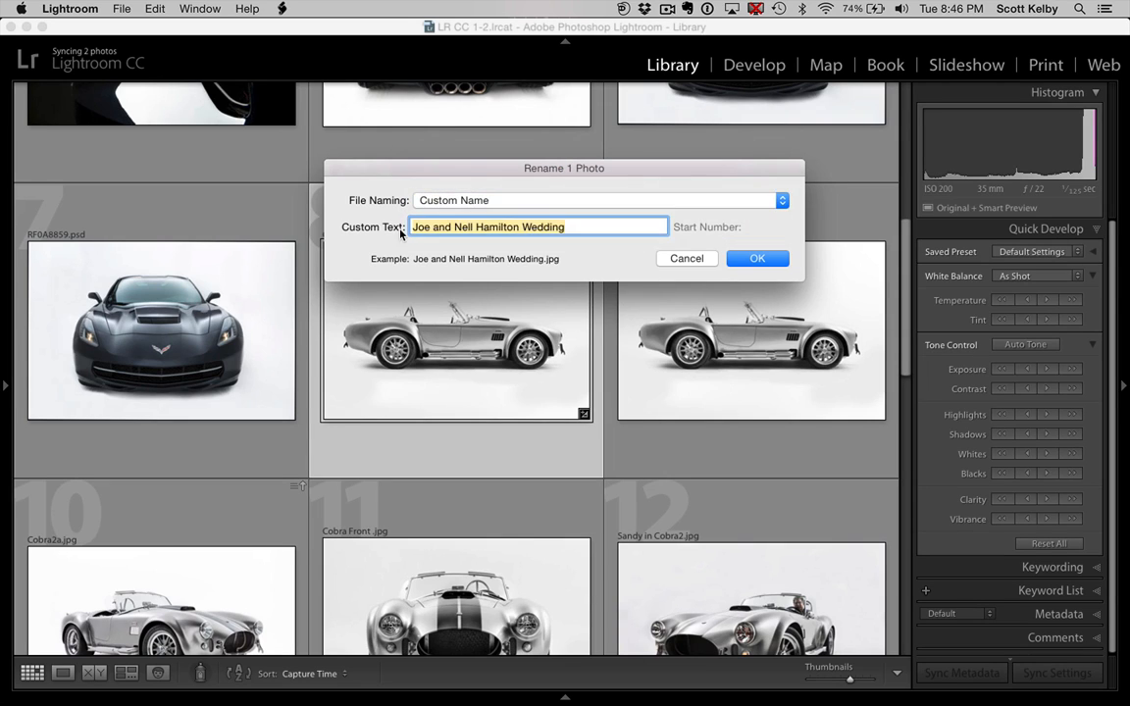
drag(565, 168, 561, 459)
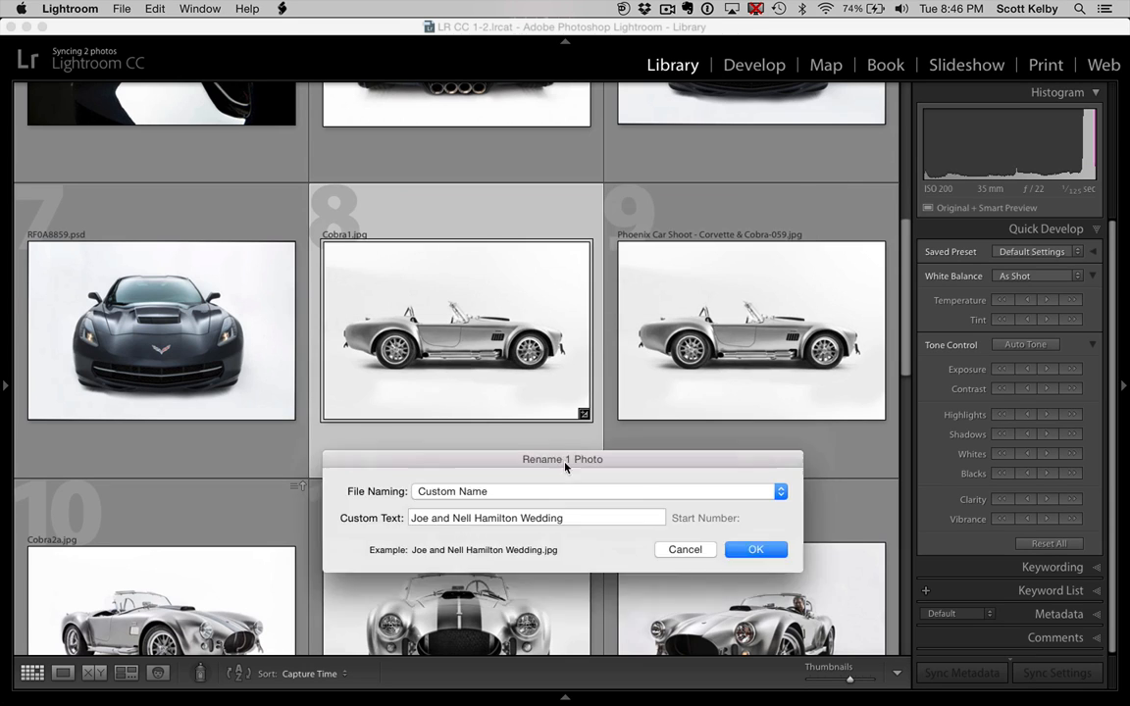
click(755, 550)
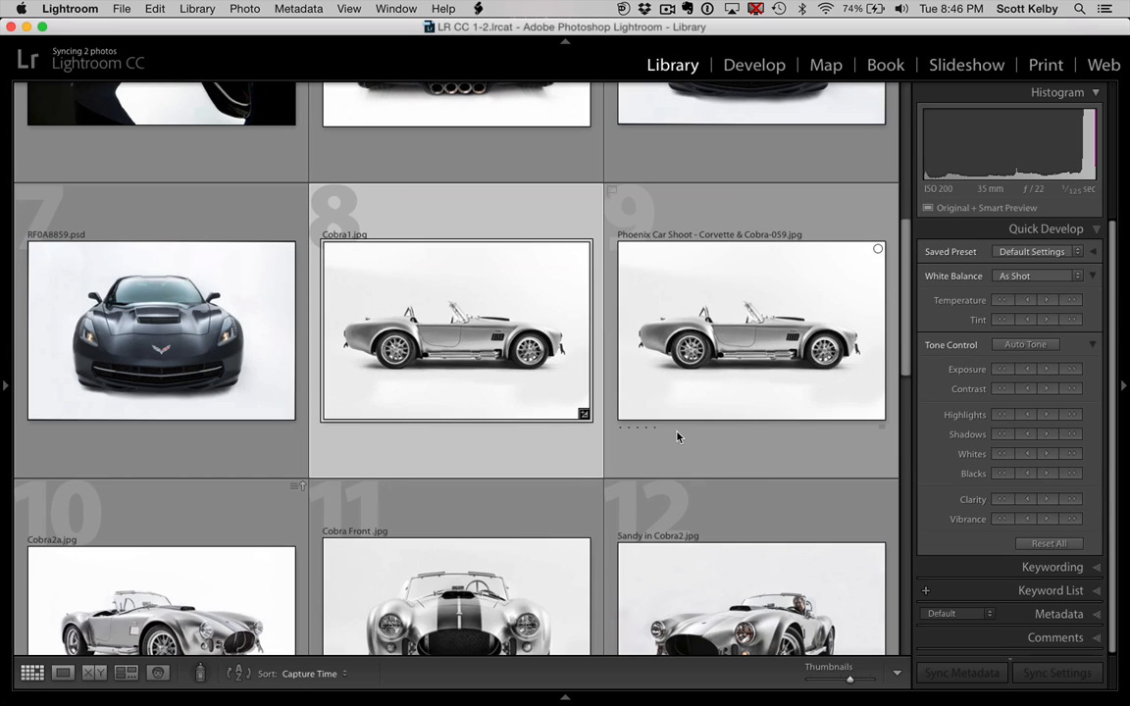
mouse_move(715, 214)
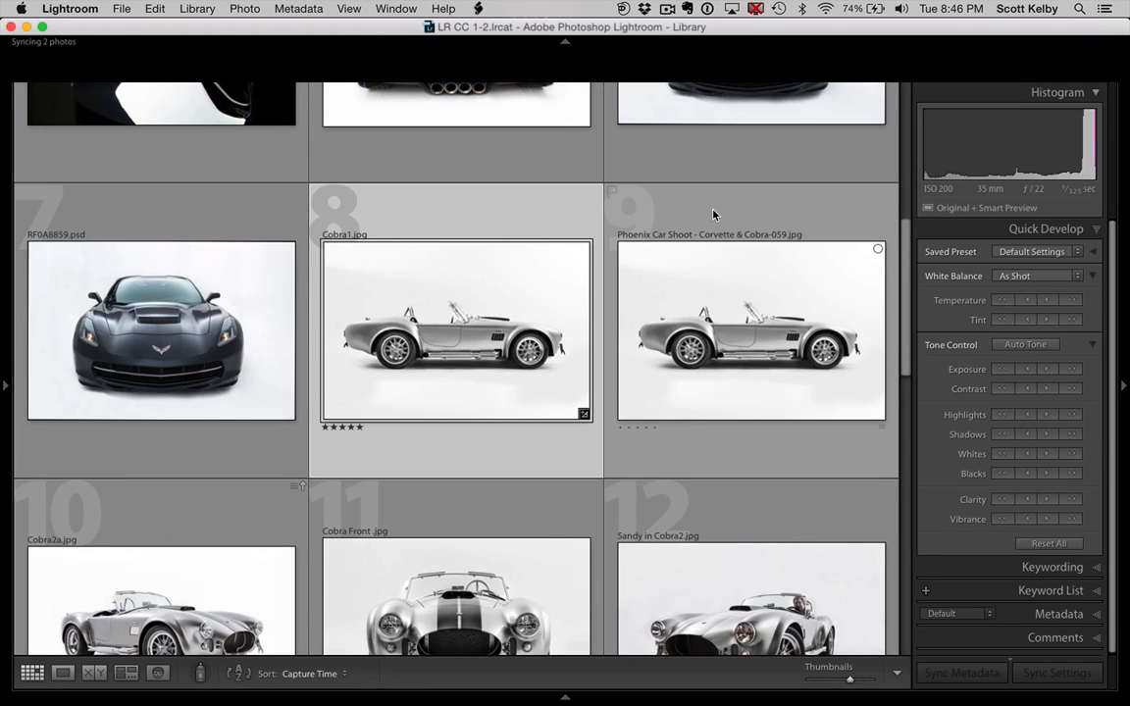
Step: Rate the selected Cobra1.jpg photo five stars
scroll(down, 3)
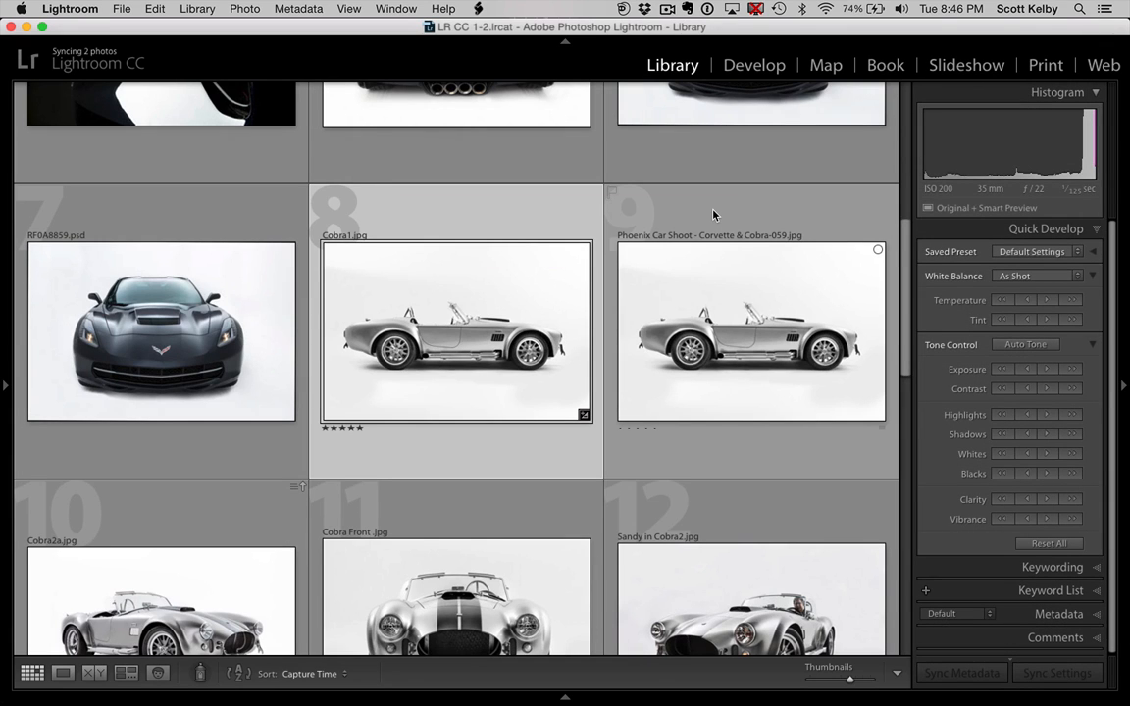
Step: Select Phoenix Car Shoot - Corvette & Cobra-059.jpg and rate it three stars
click(750, 329)
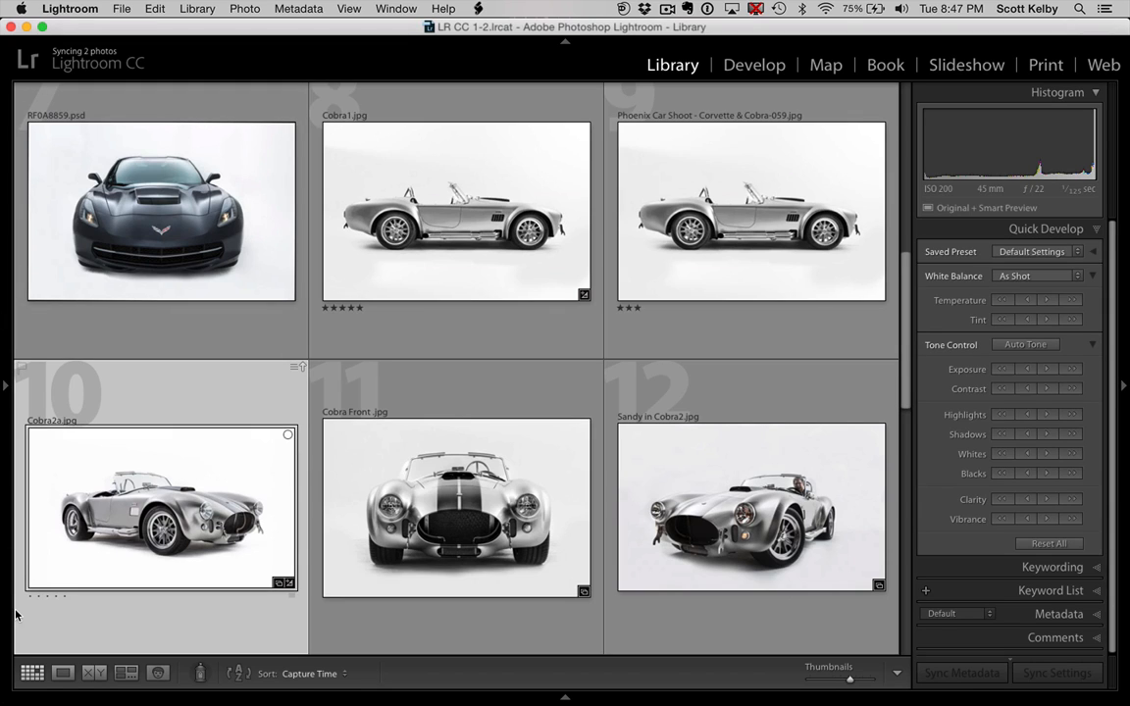
mouse_move(213, 486)
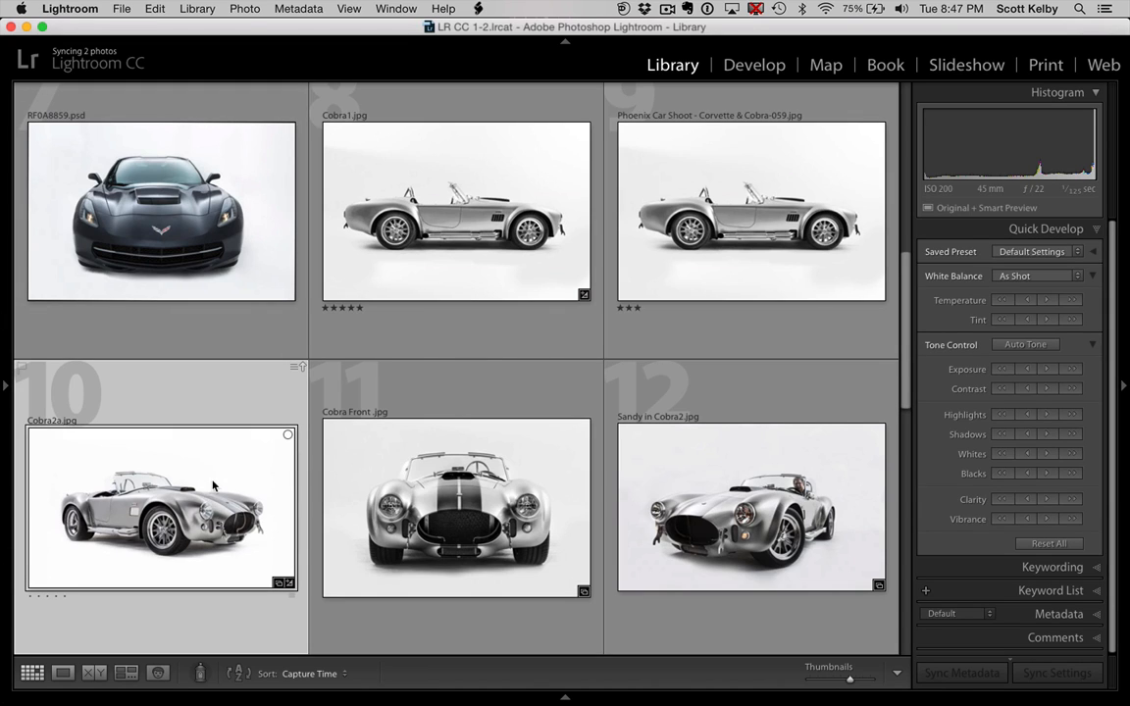
click(244, 8)
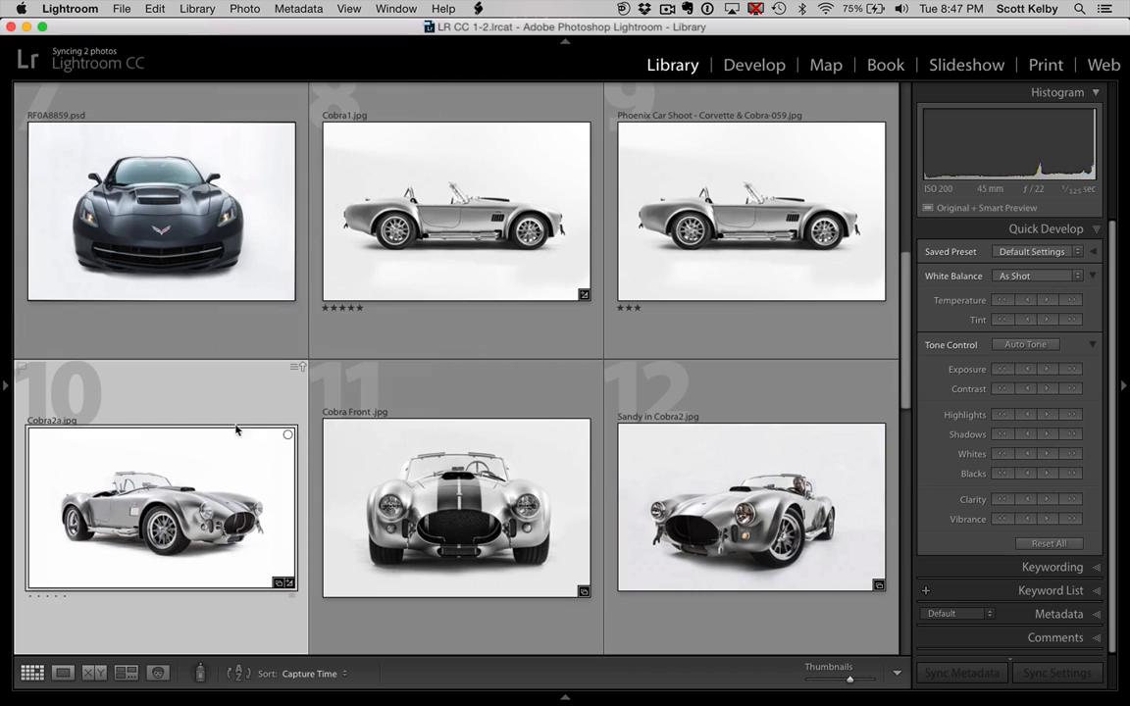
mouse_move(224, 420)
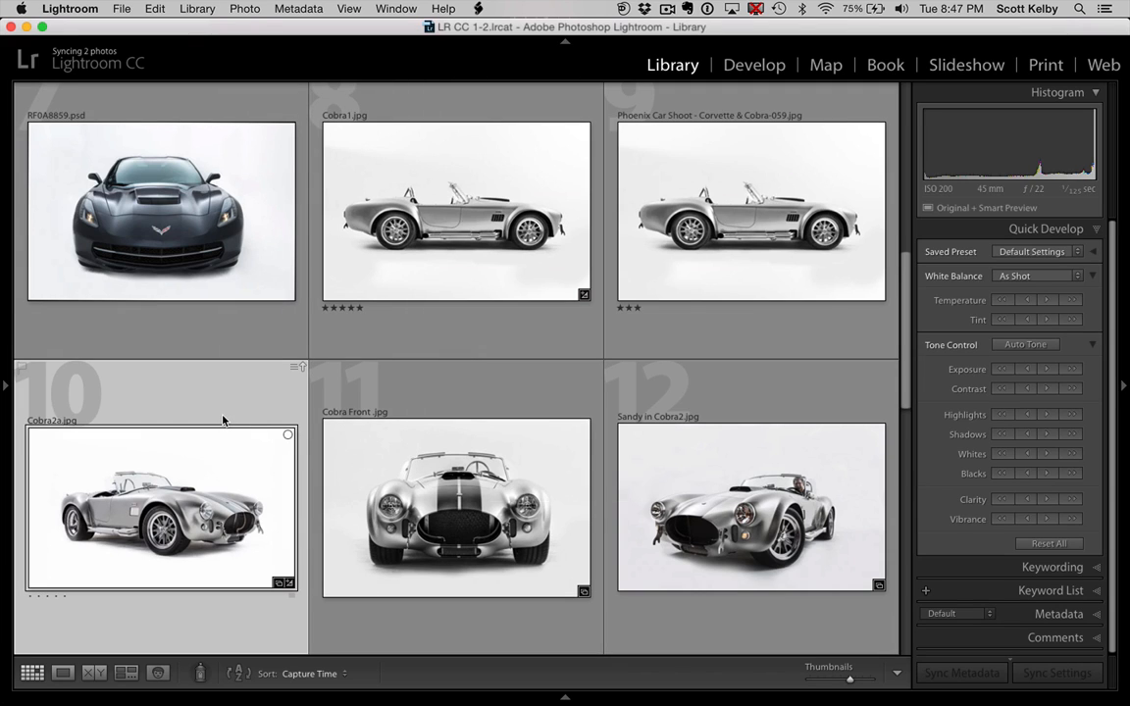